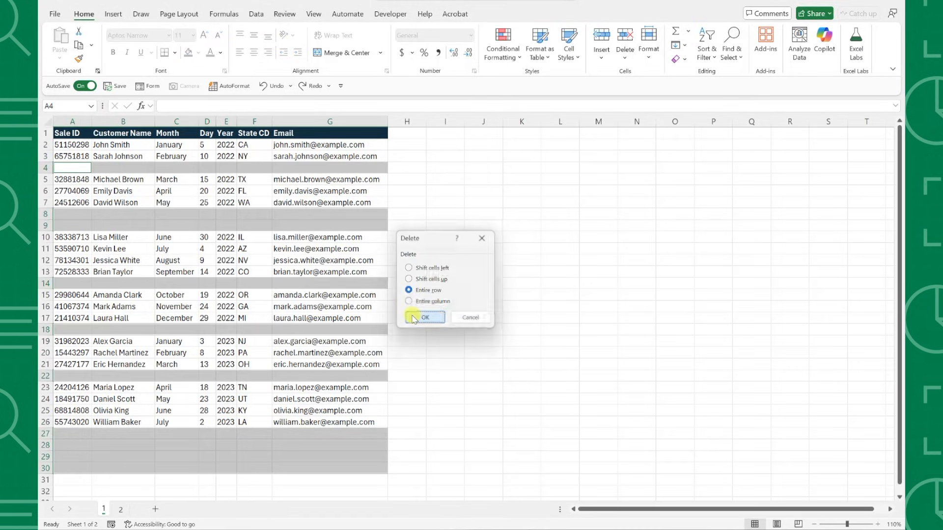
Step: Dismiss the Delete dialog with OK, leaving the sales table's blank rows in place
left_click(425, 317)
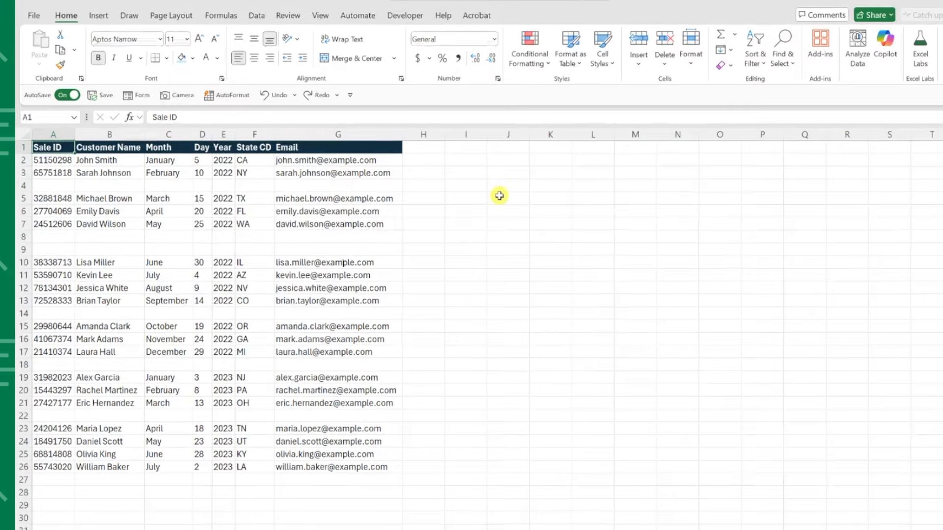
Step: Select all blank cells in the sales table using Go To Special > Blanks
key("ctrl+g")
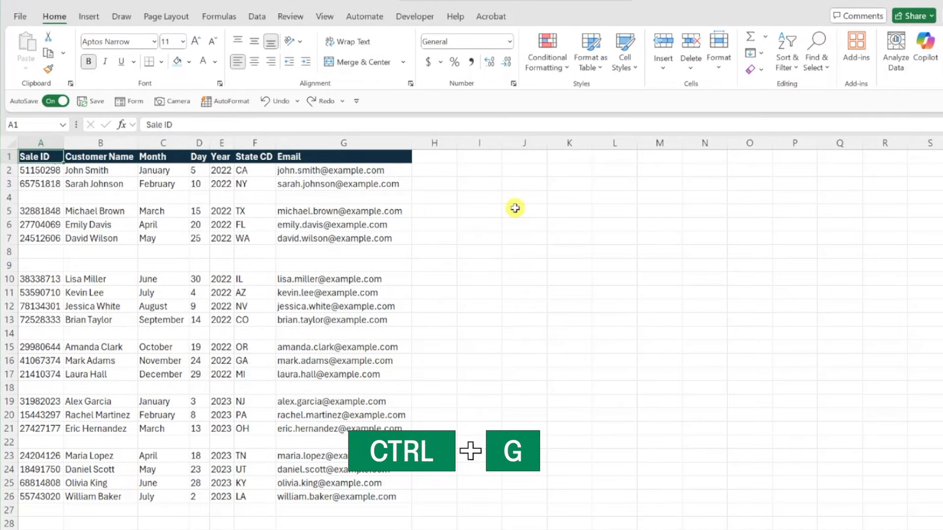
key("ctrl+g")
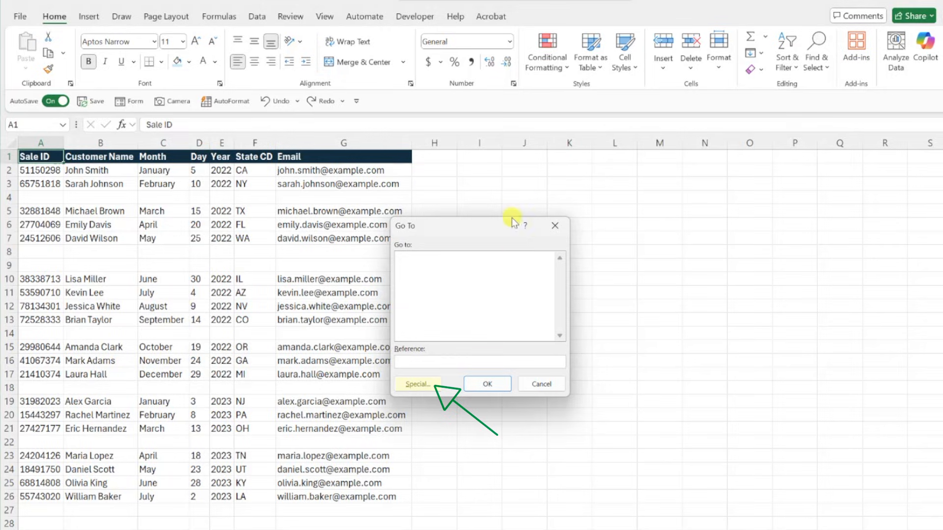
left_click(417, 384)
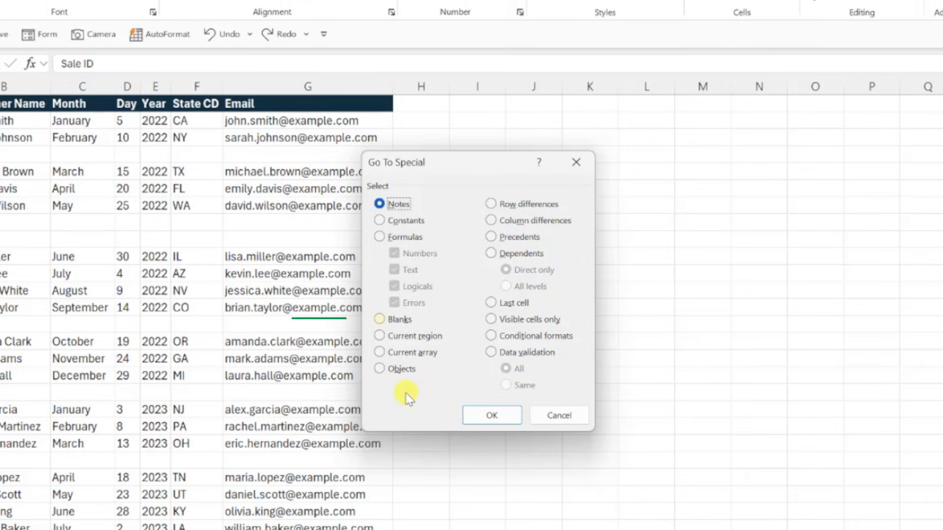
left_click(379, 319)
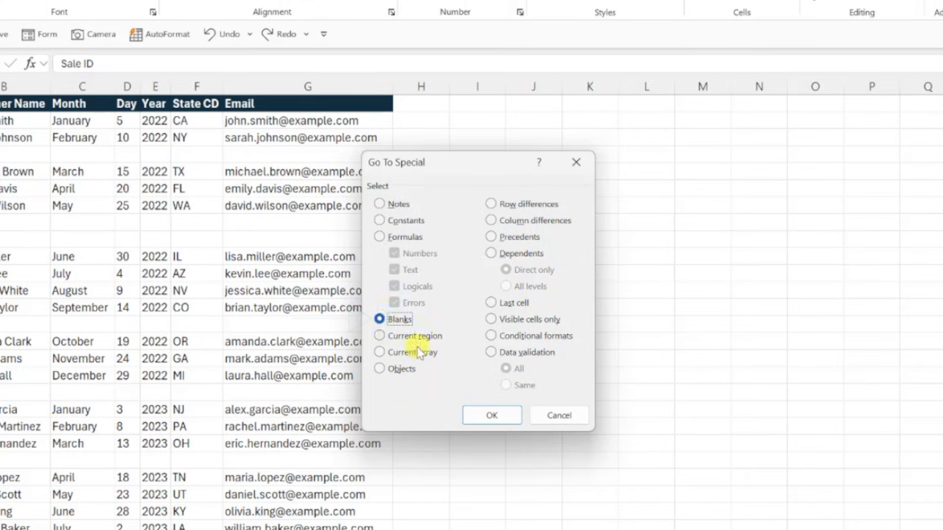
left_click(491, 415)
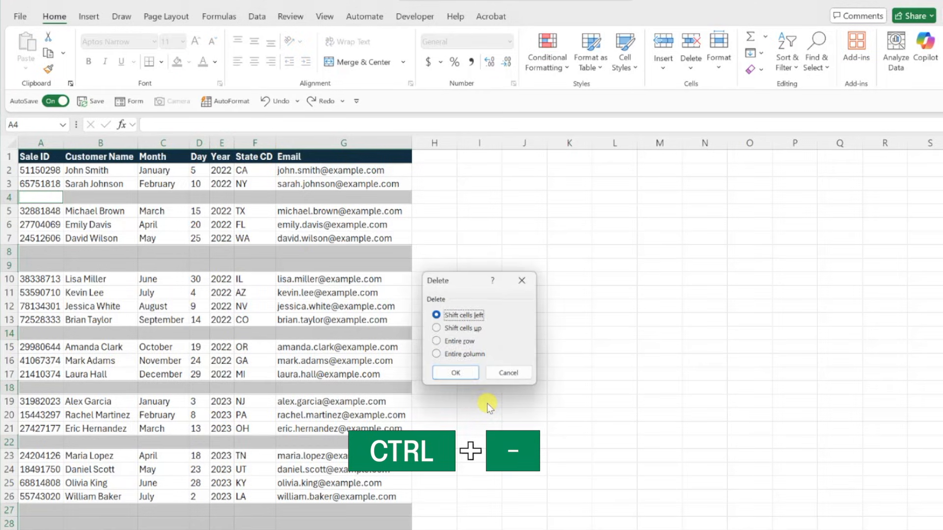
Step: Delete the entire rows containing the selected blank cells
left_click(436, 341)
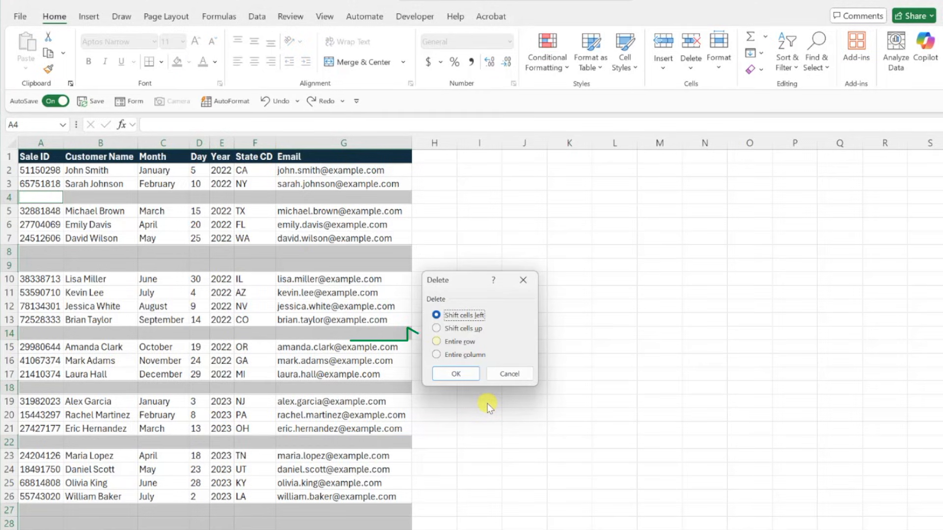
left_click(436, 342)
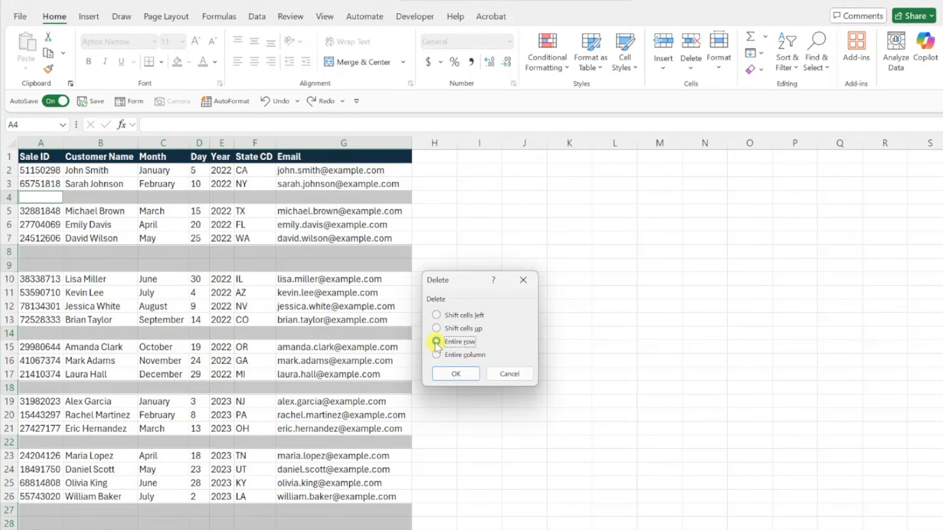
left_click(455, 373)
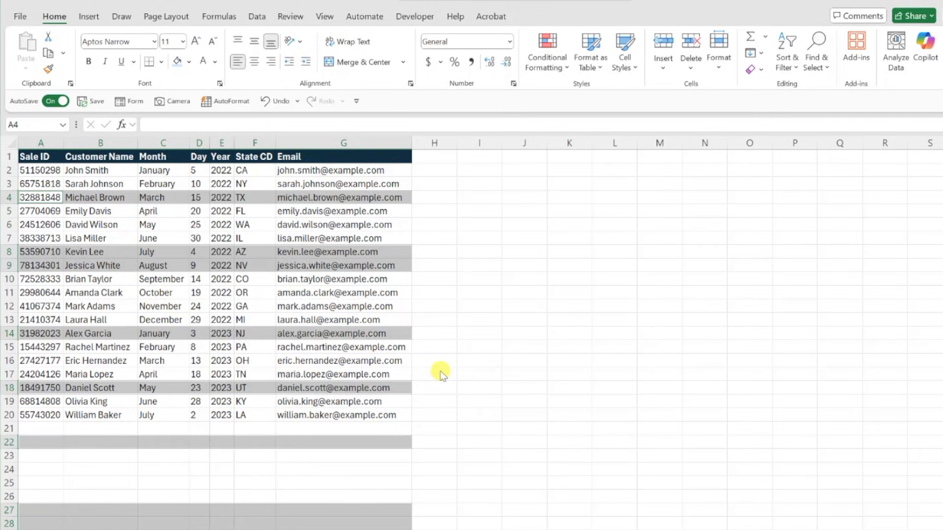
left_click(40, 183)
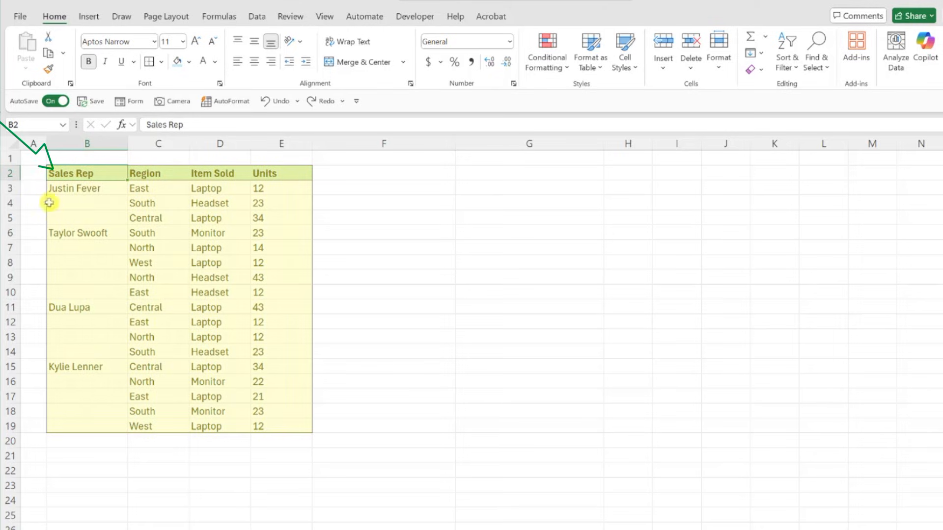
Step: Select the empty cells in the Sales Rep table via Go To Special > Blanks
key("ctrl+g")
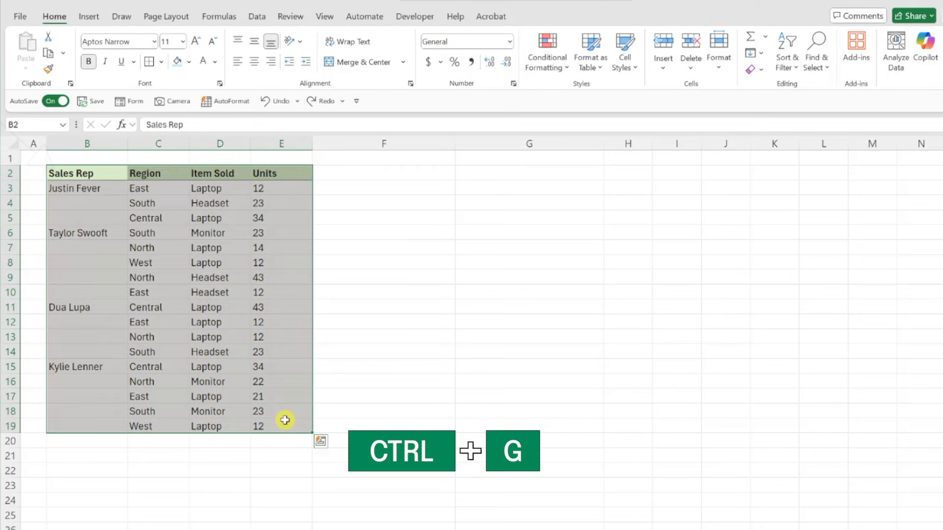
key("ctrl+g")
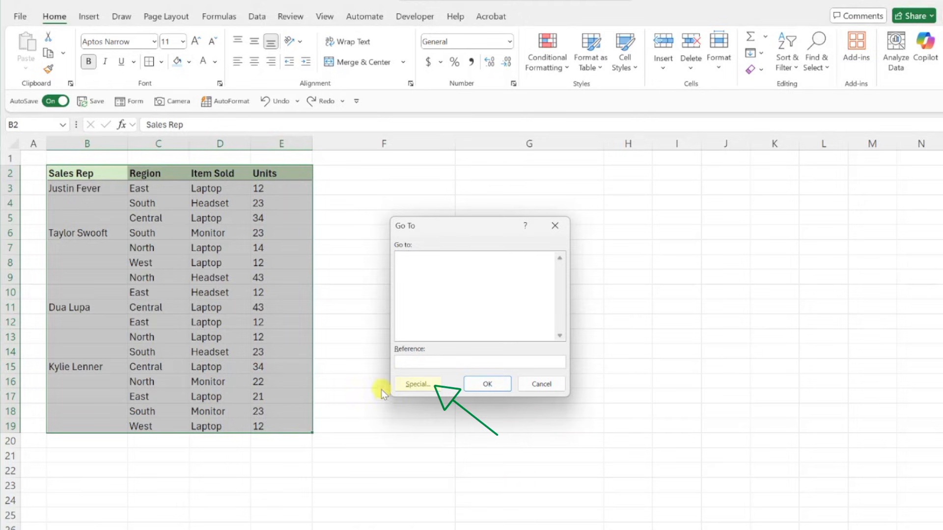
left_click(417, 384)
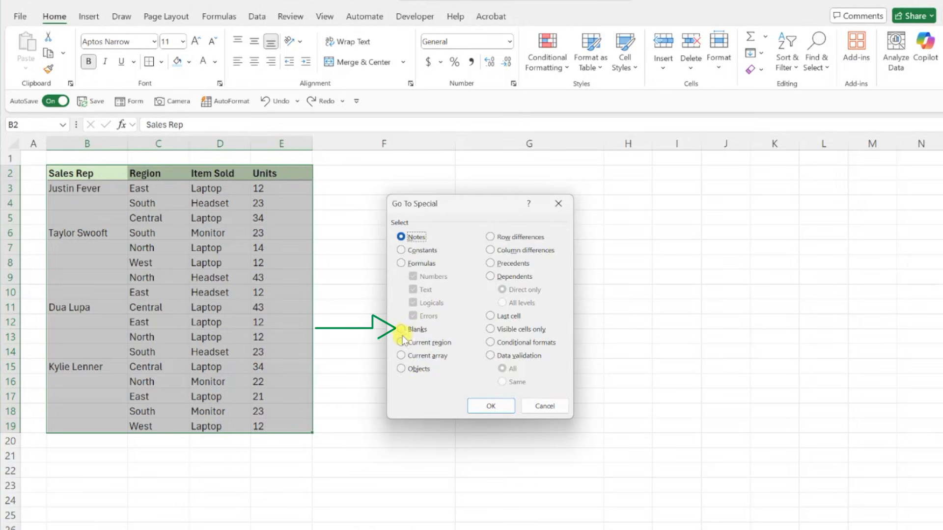
left_click(490, 406)
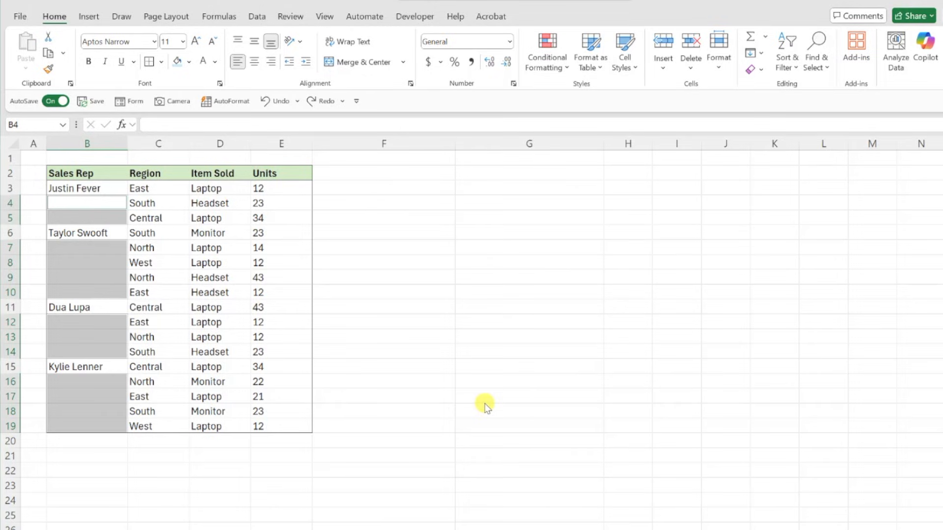
Step: Fill every selected blank with the formula =B3 using Ctrl+Enter
left_click(87, 203)
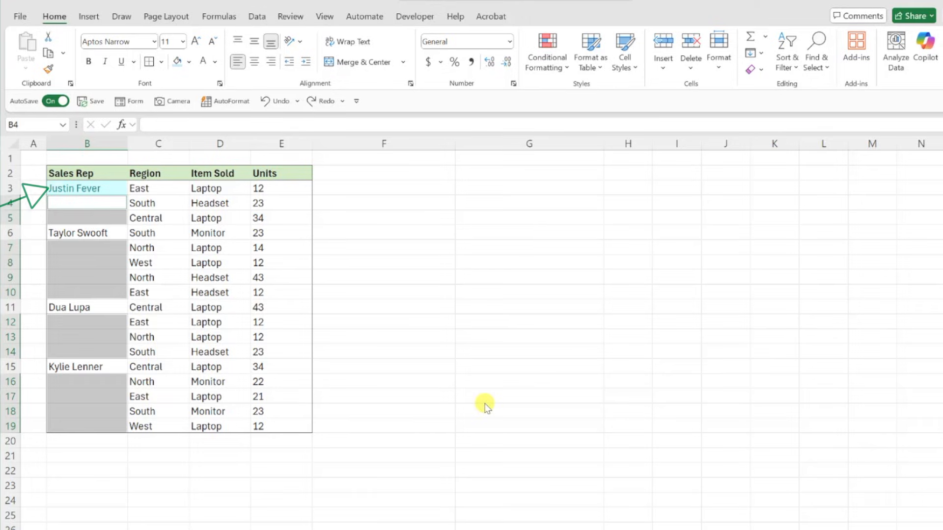
type("=B3")
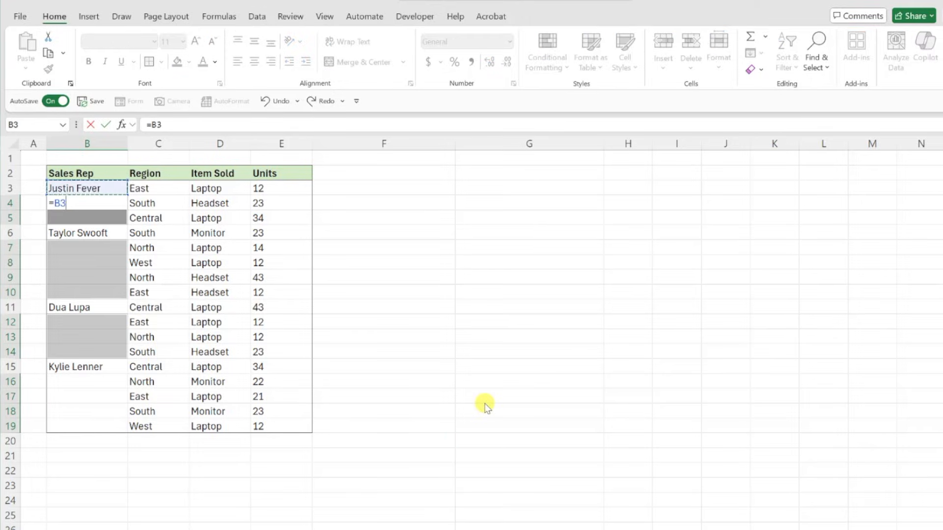
key("ctrl+enter")
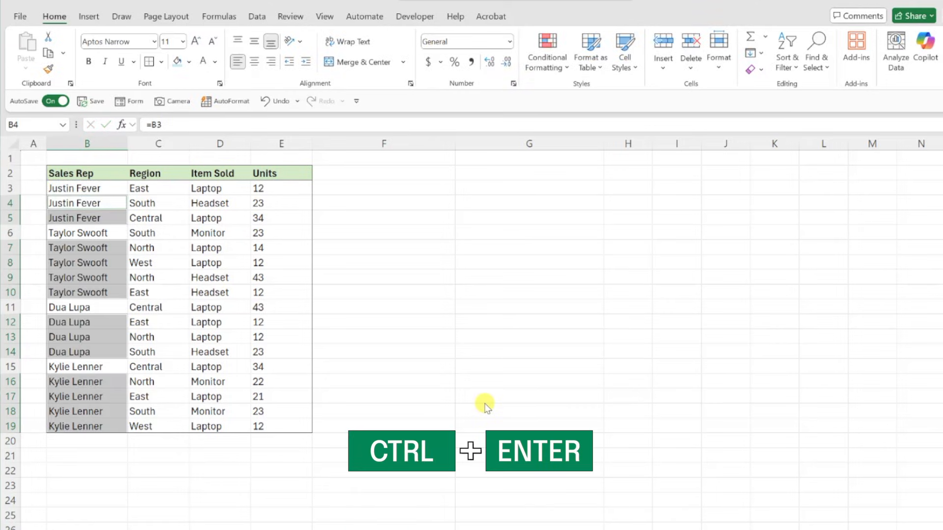